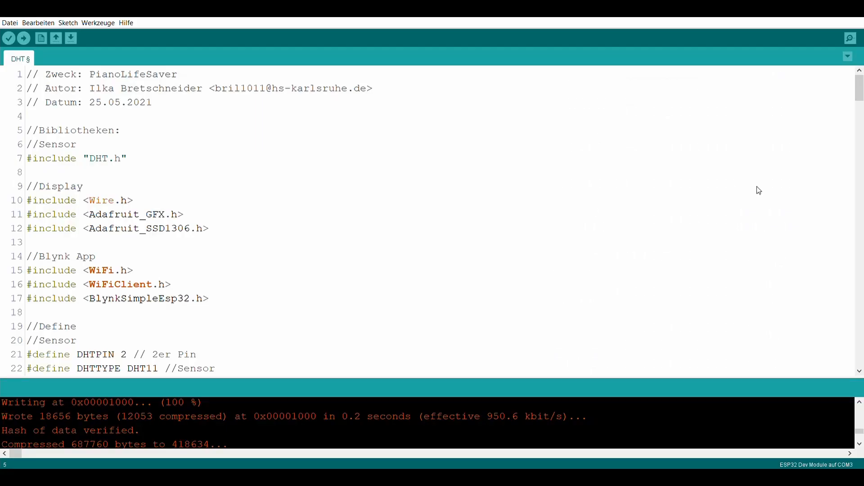
- Scroll from the libraries comment down to the #define block for sensor, display, Blynk and LEDs
{"action": "left_click", "coordinate": [55, 130]}
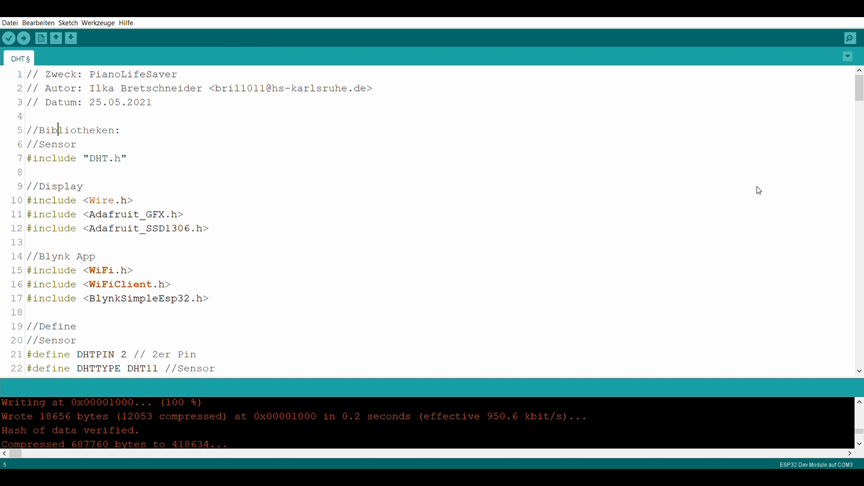
{"action": "mouse_move", "coordinate": [241, 207]}
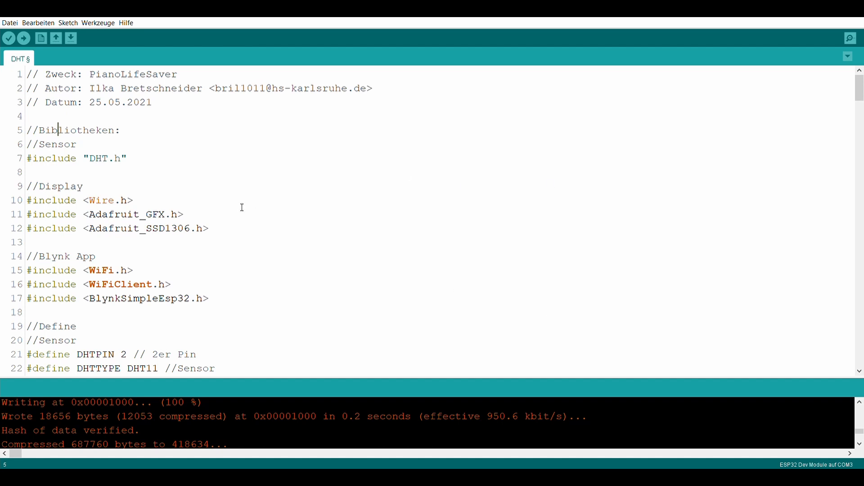
{"action": "mouse_move", "coordinate": [171, 114]}
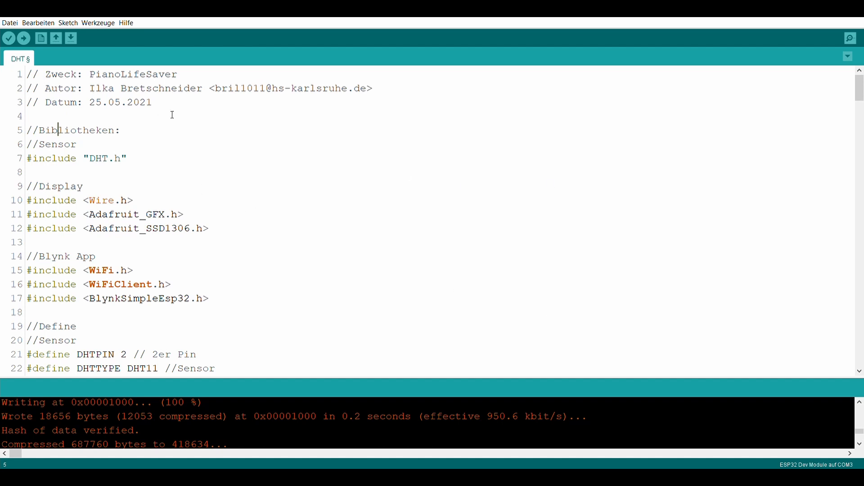
{"action": "mouse_move", "coordinate": [173, 186]}
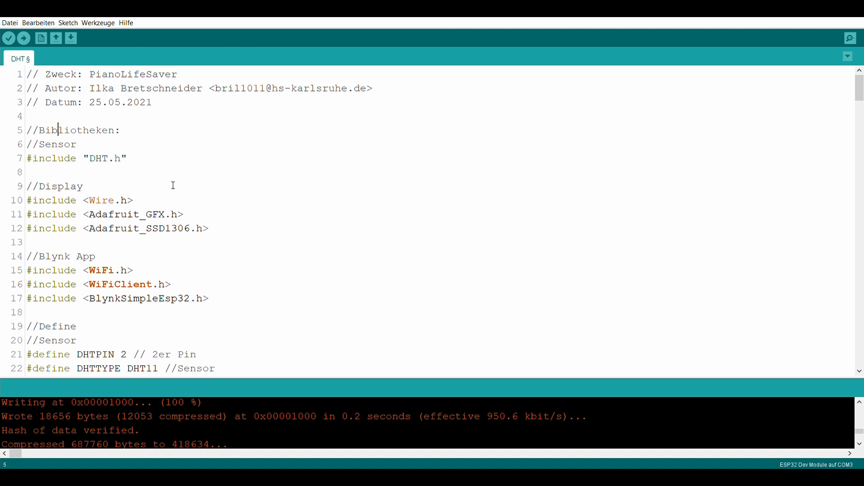
{"action": "mouse_move", "coordinate": [233, 258]}
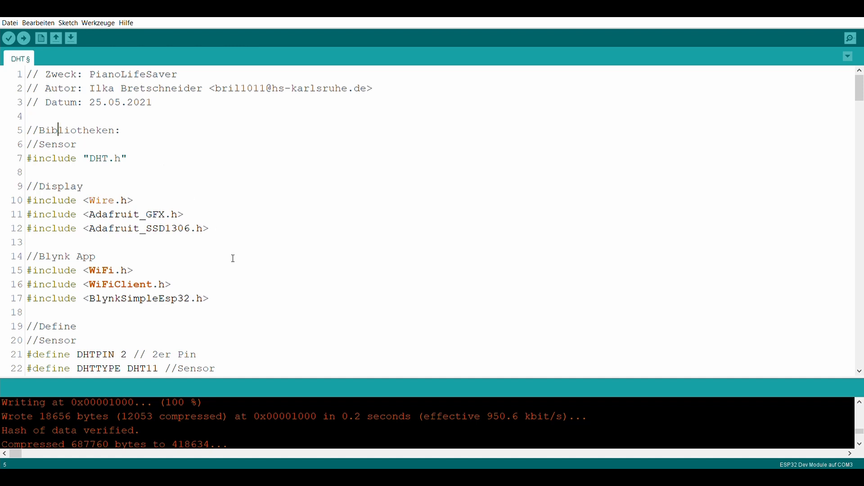
{"action": "mouse_move", "coordinate": [256, 302]}
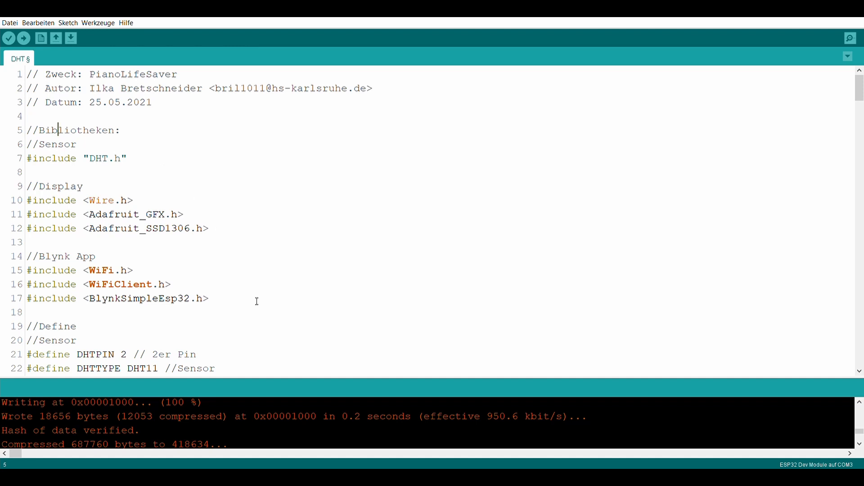
{"action": "scroll", "scroll_direction": "down", "scroll_amount": 3}
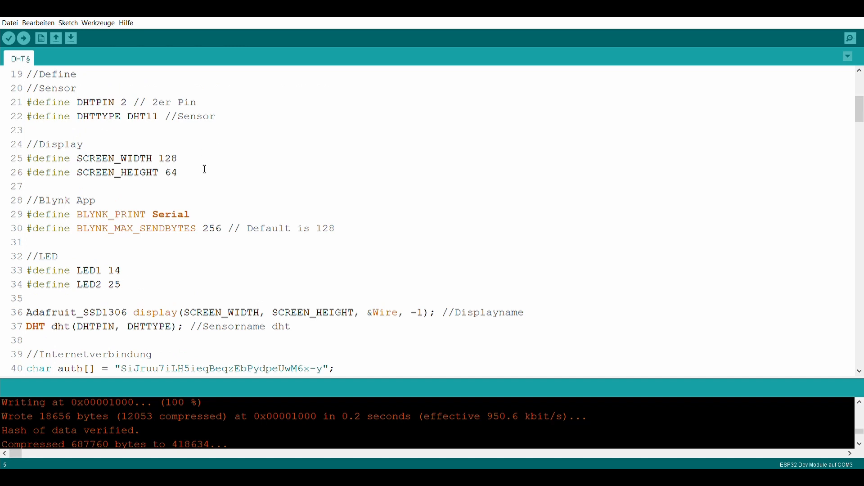
{"action": "mouse_move", "coordinate": [316, 217]}
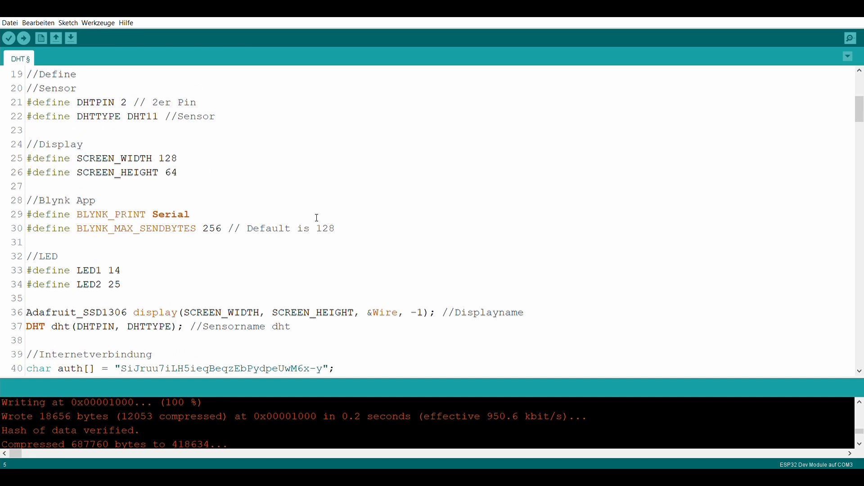
{"action": "mouse_move", "coordinate": [338, 251]}
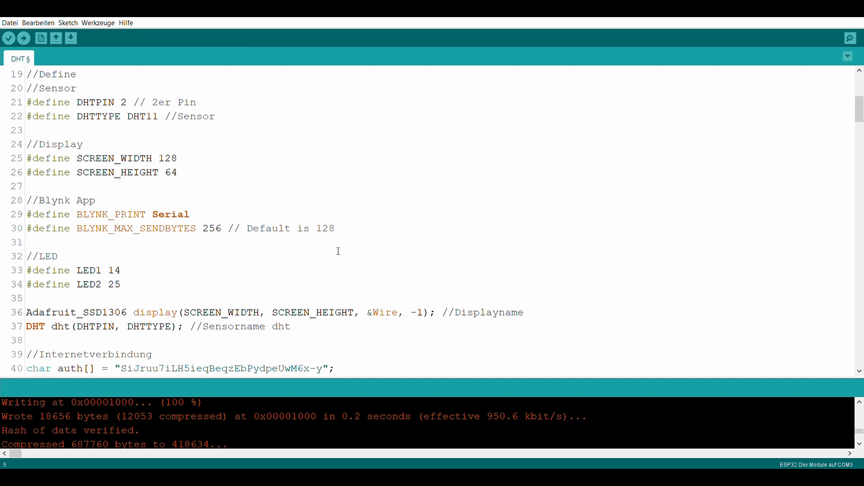
{"action": "mouse_move", "coordinate": [305, 281]}
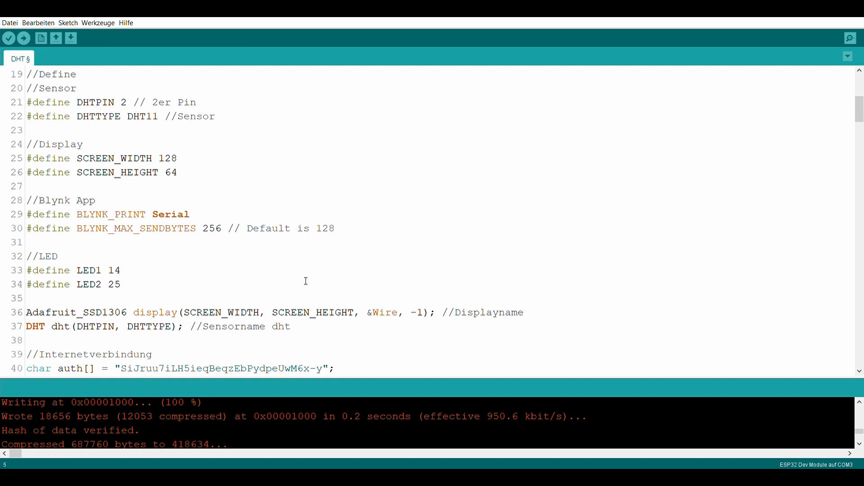
{"action": "mouse_move", "coordinate": [549, 323]}
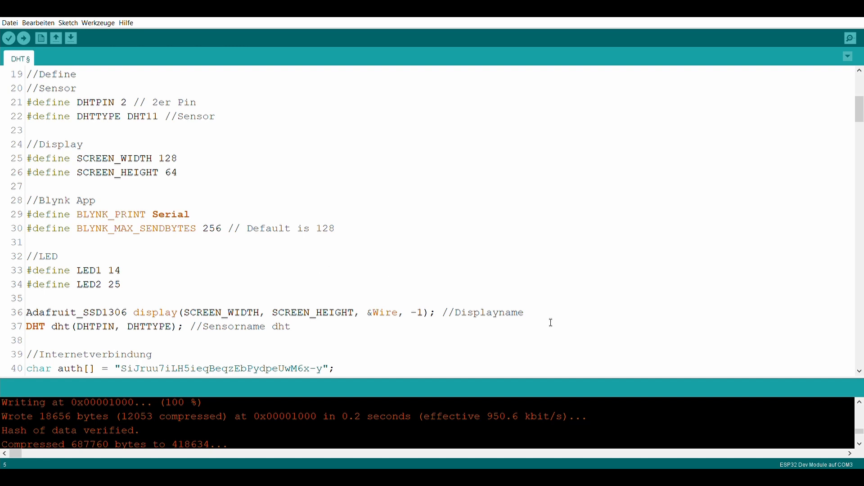
- Scroll to the auth, ssid and pass credentials and the start of the 64x64px bitmap array
{"action": "scroll", "scroll_direction": "down", "scroll_amount": 3}
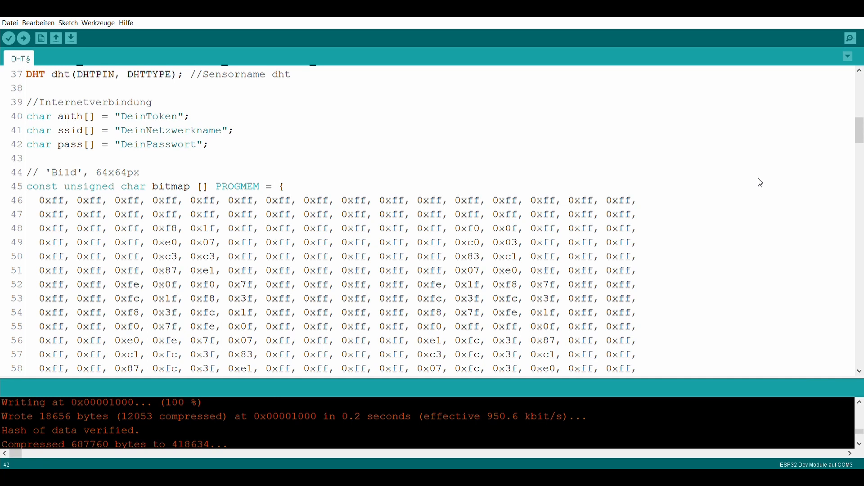
{"action": "mouse_move", "coordinate": [533, 199]}
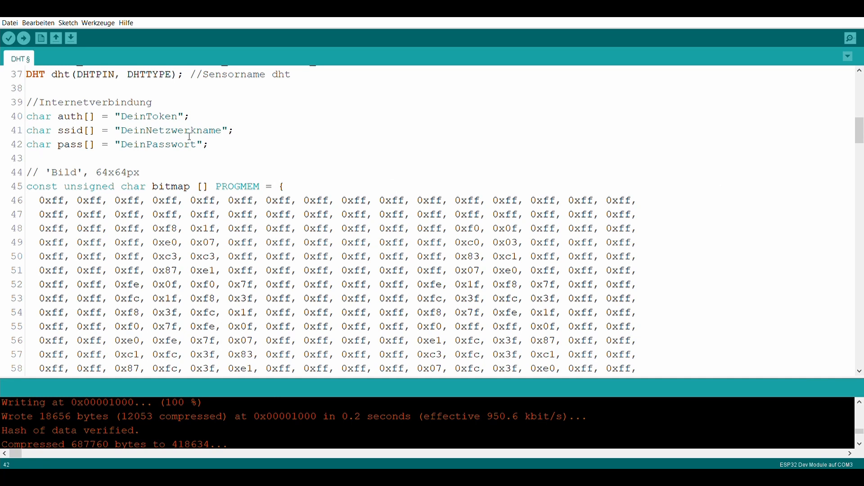
{"action": "mouse_move", "coordinate": [249, 145]}
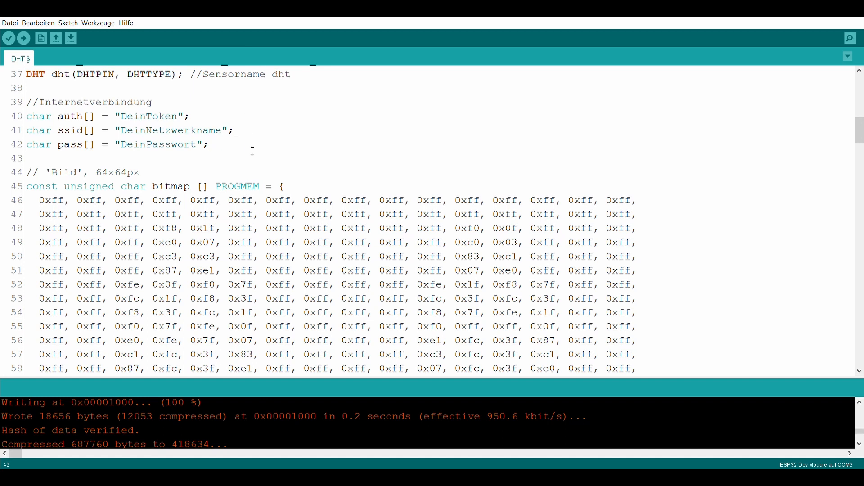
{"action": "mouse_move", "coordinate": [258, 163]}
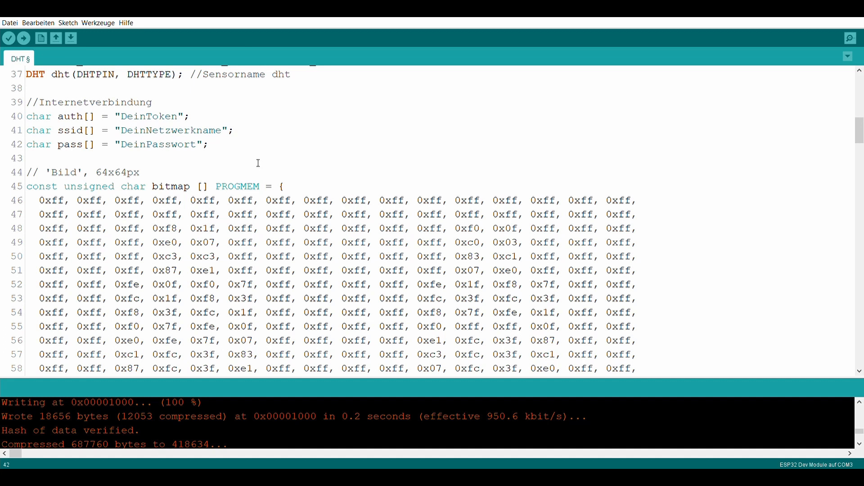
{"action": "mouse_move", "coordinate": [274, 131]}
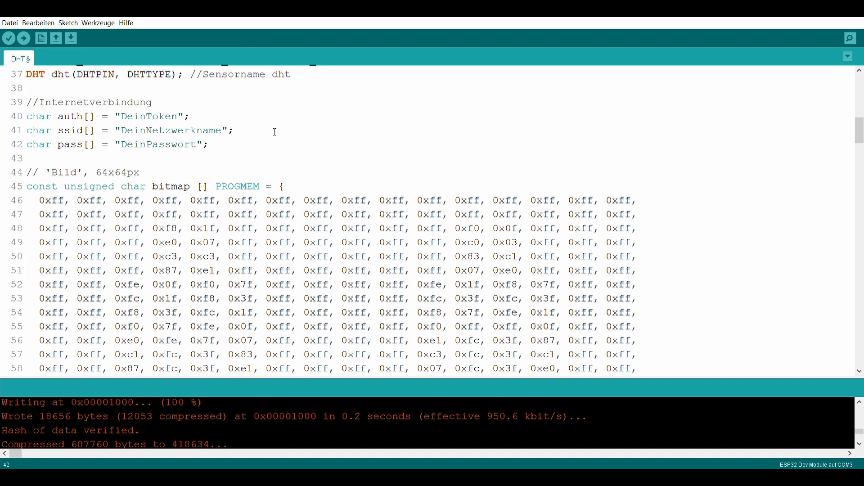
{"action": "mouse_move", "coordinate": [810, 95]}
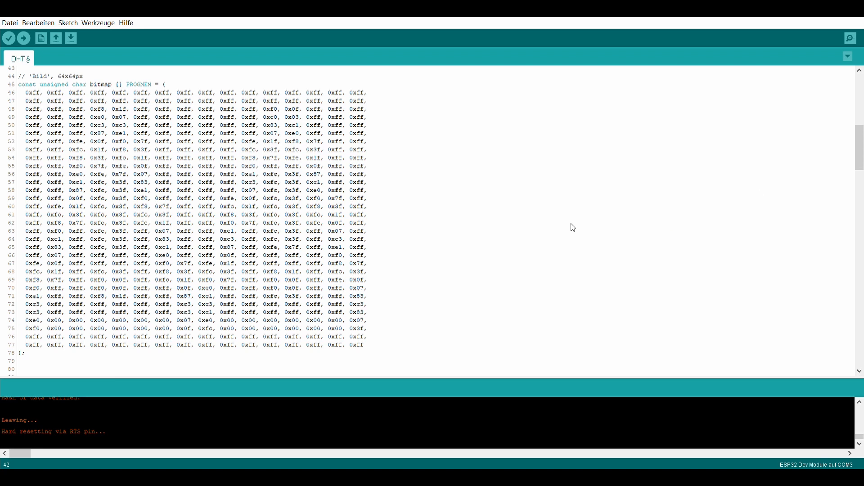
{"action": "mouse_move", "coordinate": [406, 102]}
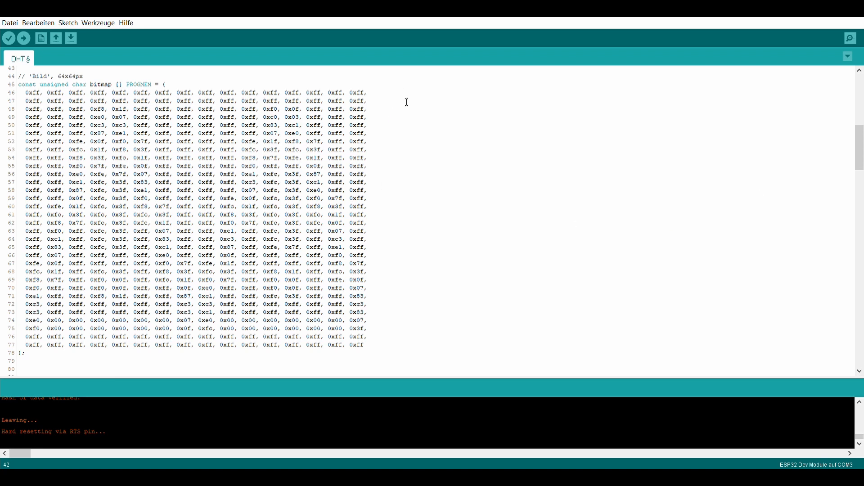
{"action": "mouse_move", "coordinate": [449, 226]}
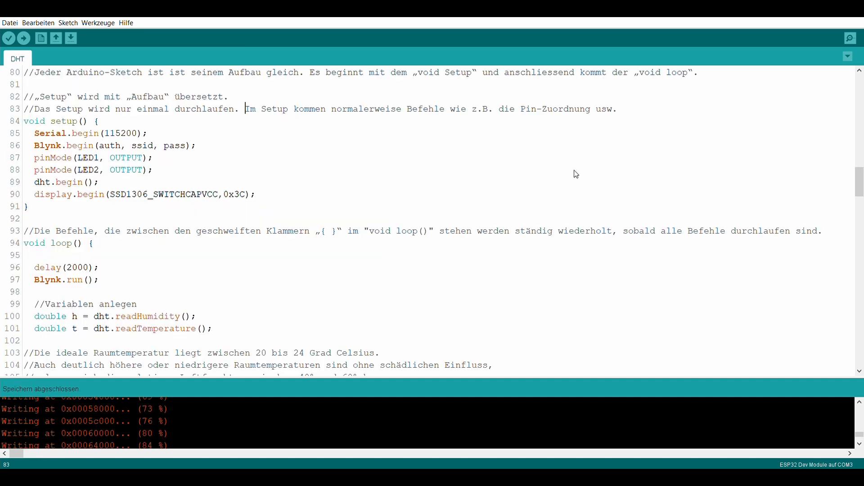
{"action": "mouse_move", "coordinate": [475, 137]}
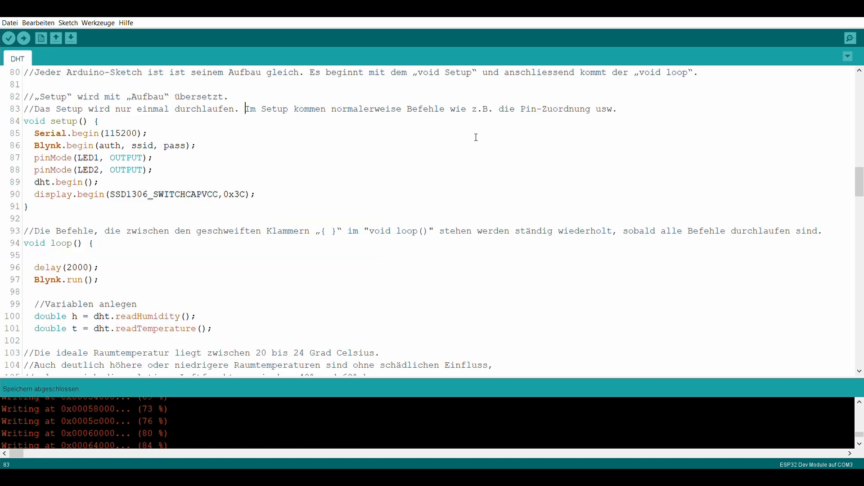
{"action": "mouse_move", "coordinate": [693, 90]}
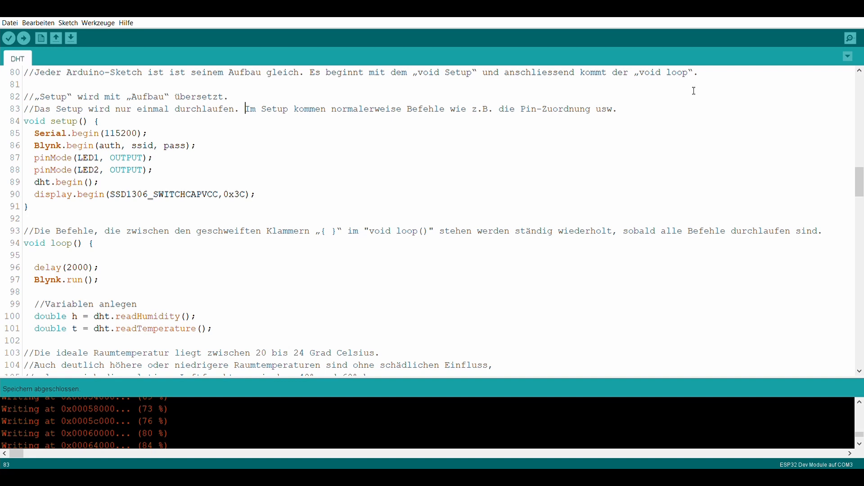
{"action": "mouse_move", "coordinate": [646, 114]}
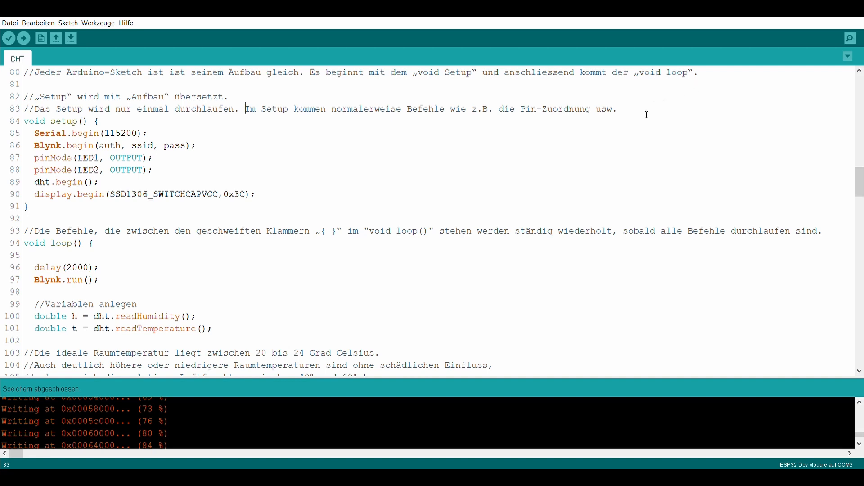
{"action": "mouse_move", "coordinate": [579, 152]}
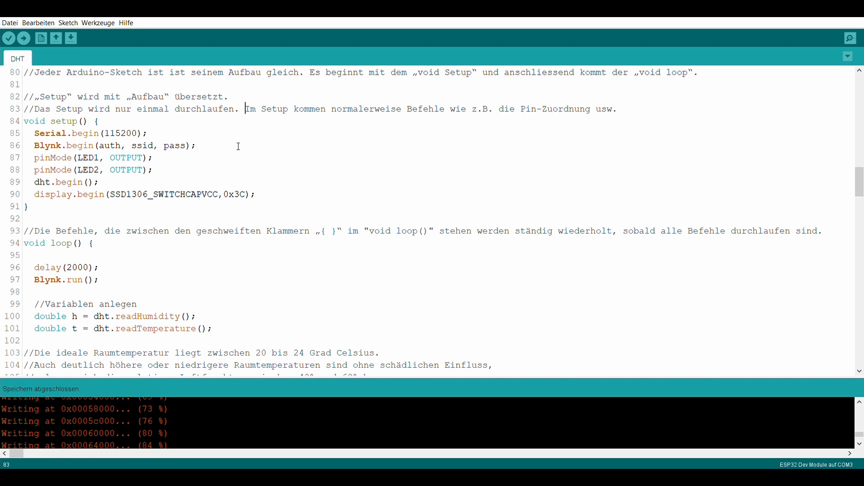
{"action": "mouse_move", "coordinate": [279, 199]}
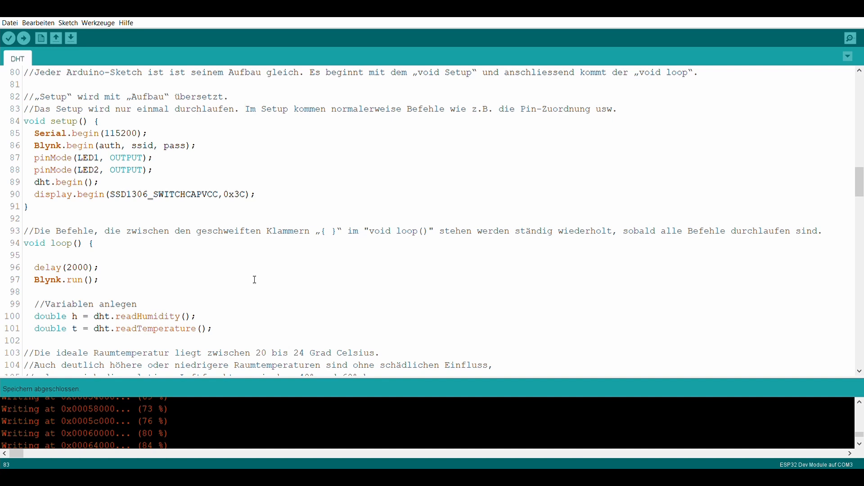
{"action": "mouse_move", "coordinate": [249, 282]}
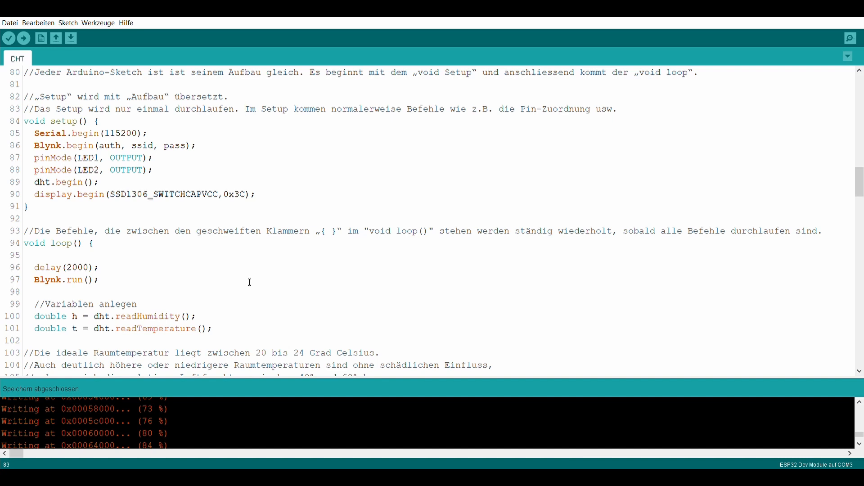
{"action": "mouse_move", "coordinate": [177, 286]}
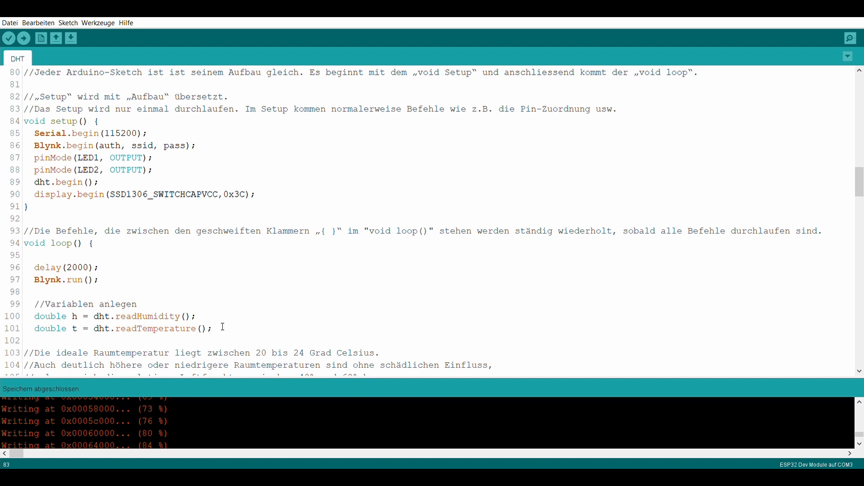
{"action": "mouse_move", "coordinate": [235, 337]}
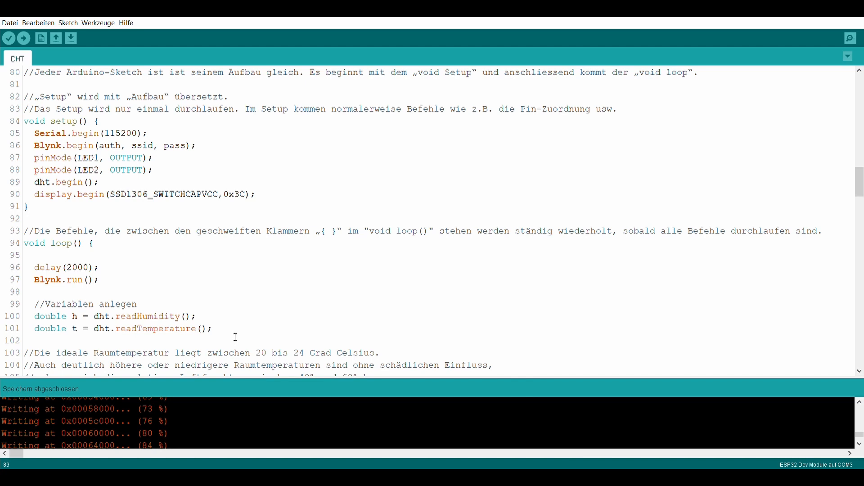
- Scroll to the loop's if(t < 20) branch showing its temperature and humidity display output
{"action": "scroll", "scroll_direction": "down", "scroll_amount": 3}
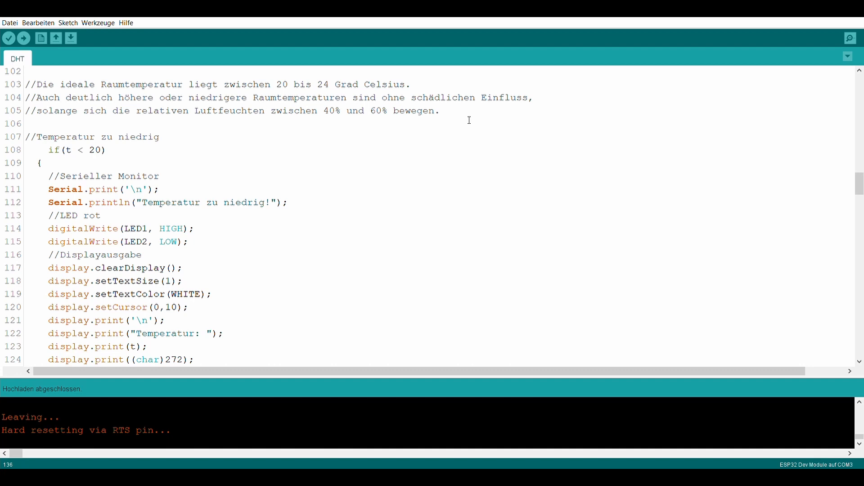
{"action": "scroll", "scroll_direction": "down", "scroll_amount": 3}
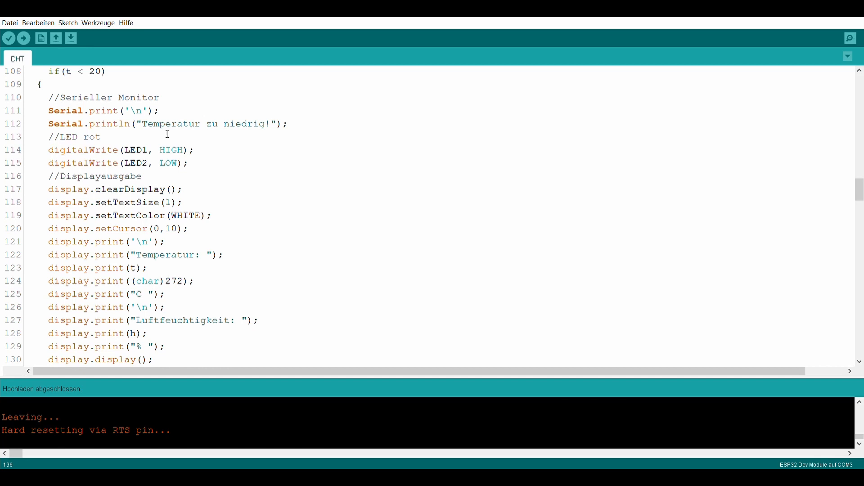
- Scroll to the else if(h < 40) humidity branches with icon, H/h print and blue LED
{"action": "scroll", "scroll_direction": "down", "scroll_amount": 3}
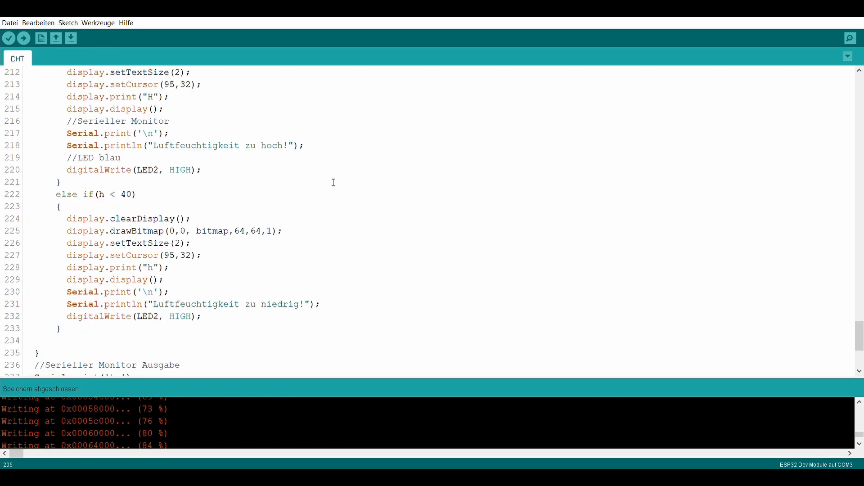
- Scroll to the sketch's end showing the Serial.print and Blynk.virtualWrite lines
{"action": "scroll", "scroll_direction": "down", "scroll_amount": 3}
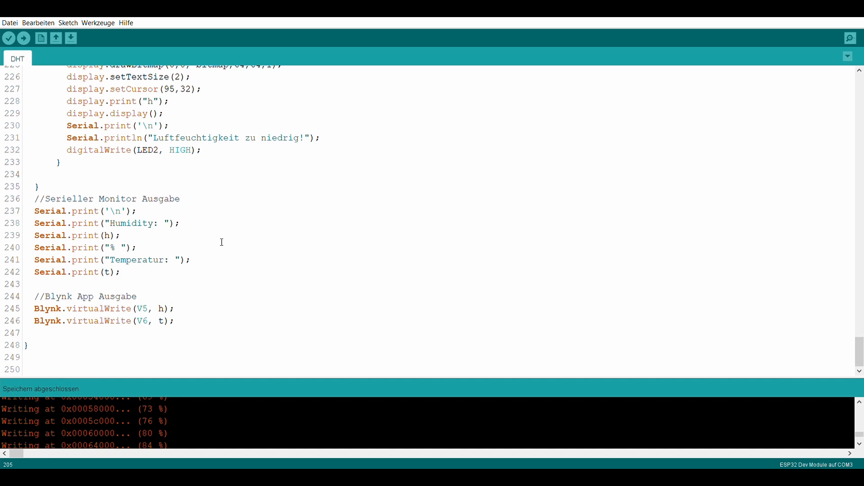
{"action": "mouse_move", "coordinate": [204, 211]}
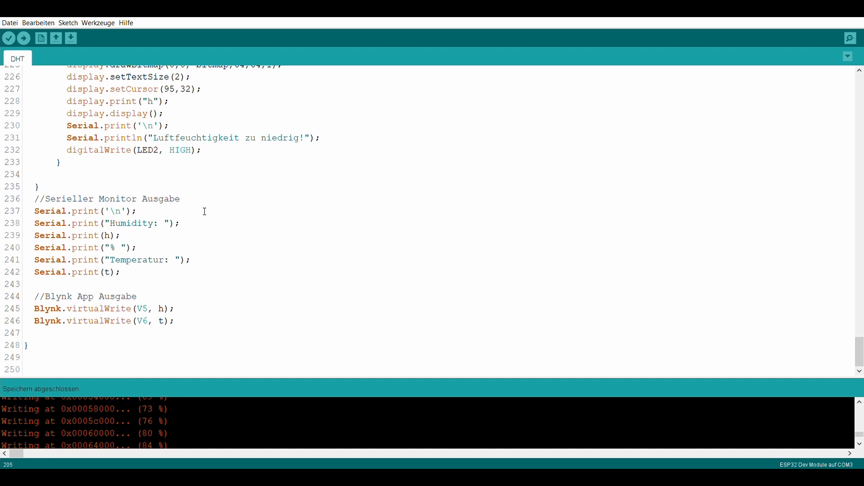
{"action": "mouse_move", "coordinate": [220, 254]}
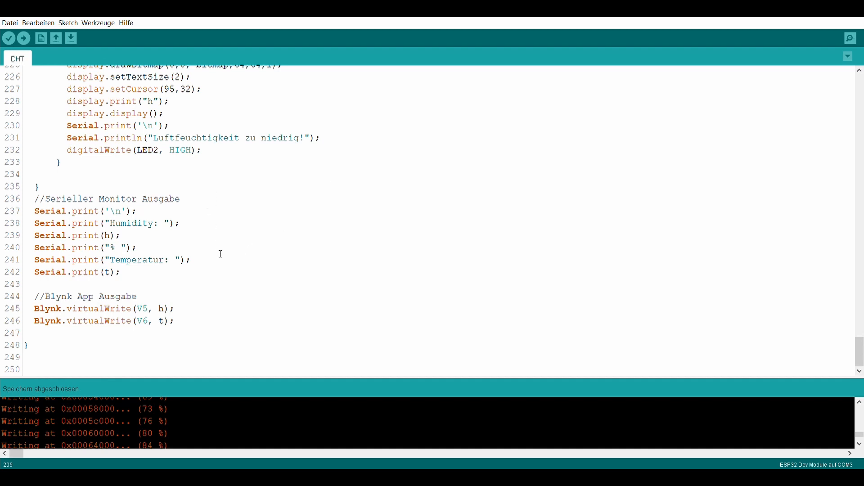
{"action": "mouse_move", "coordinate": [207, 324]}
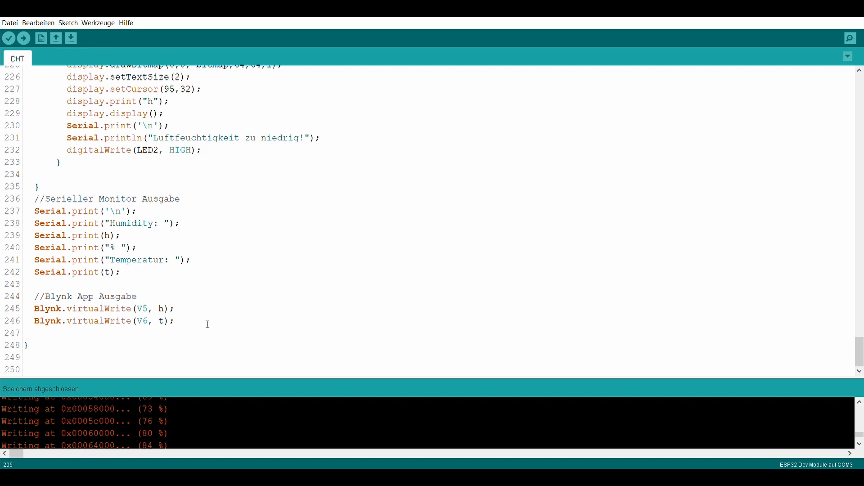